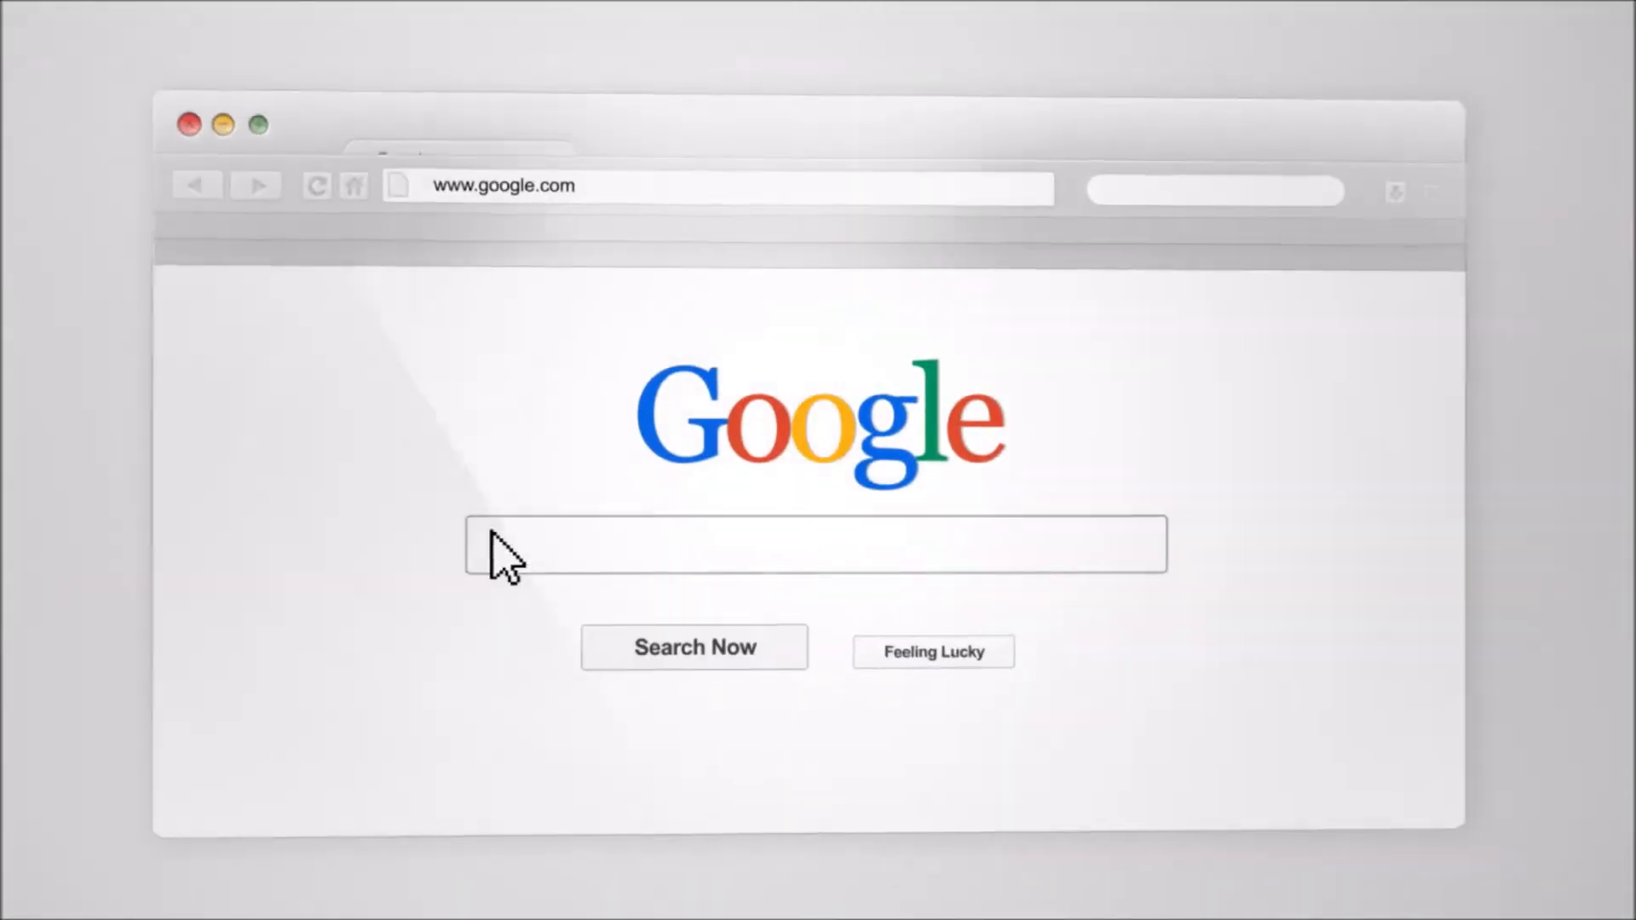
Search for top-reviewed recruiting tools and reach the Recruiter Wand Web Store page.
text(RecruitingTools.com "Top Reviews" (Tools OR Technology) "Industry Leading" Tutorials)
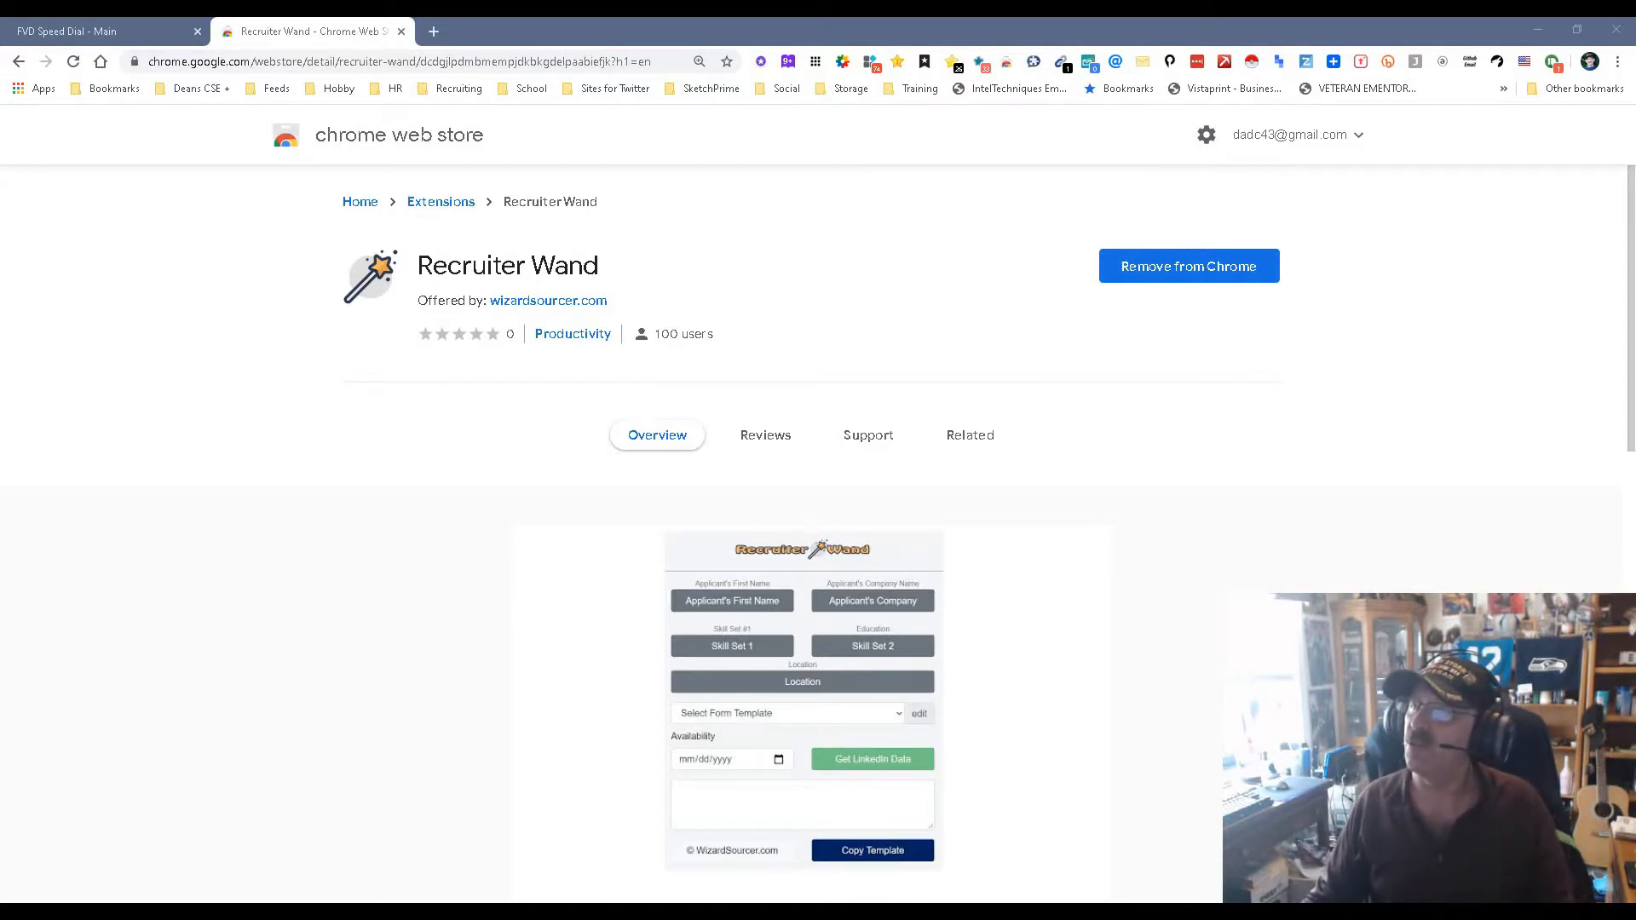
Review the Recruiter Wand overview, then return to the FVD Speed Dial start page.
scroll(down, 3)
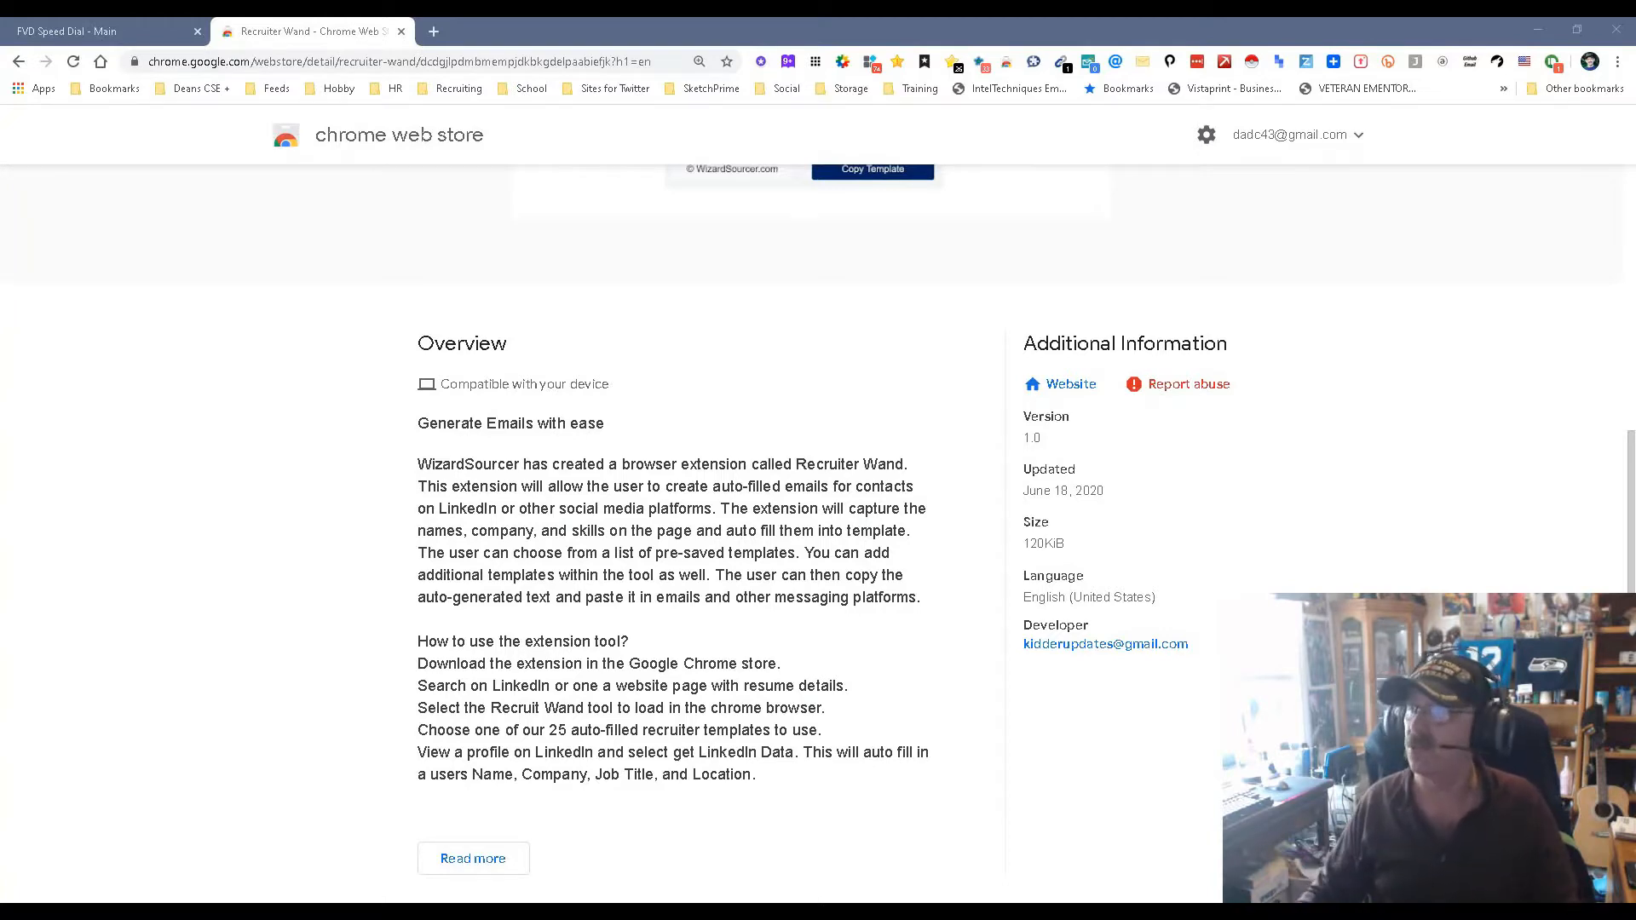
click(93, 32)
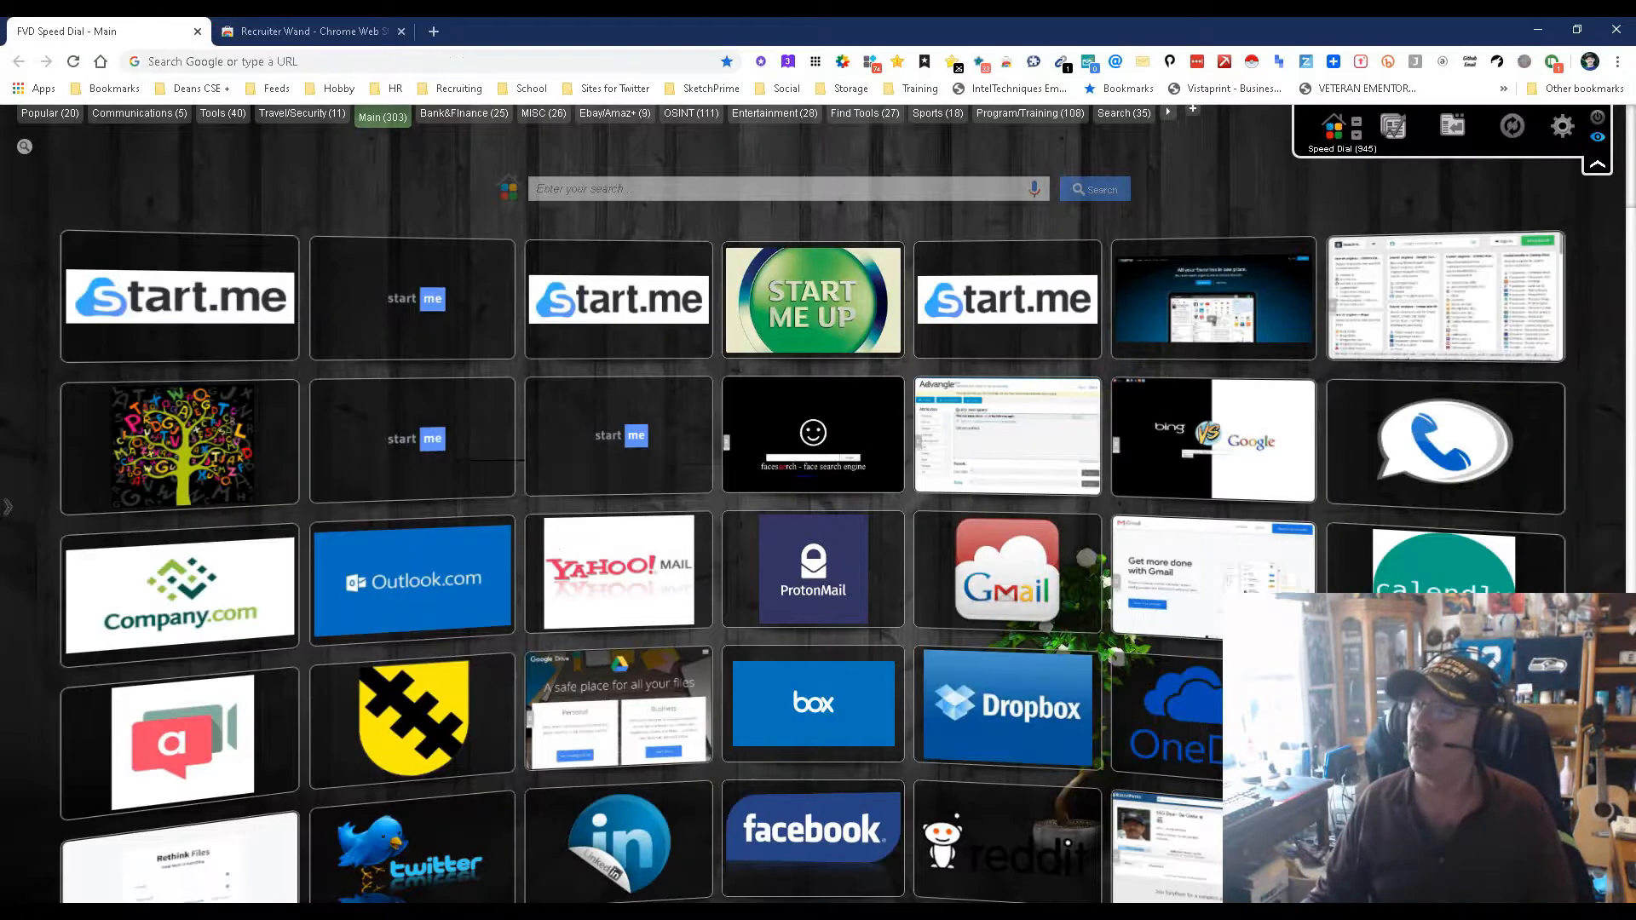
Sign into LinkedIn, open the feed poster's profile, and launch Recruiter Wand on it.
click(618, 838)
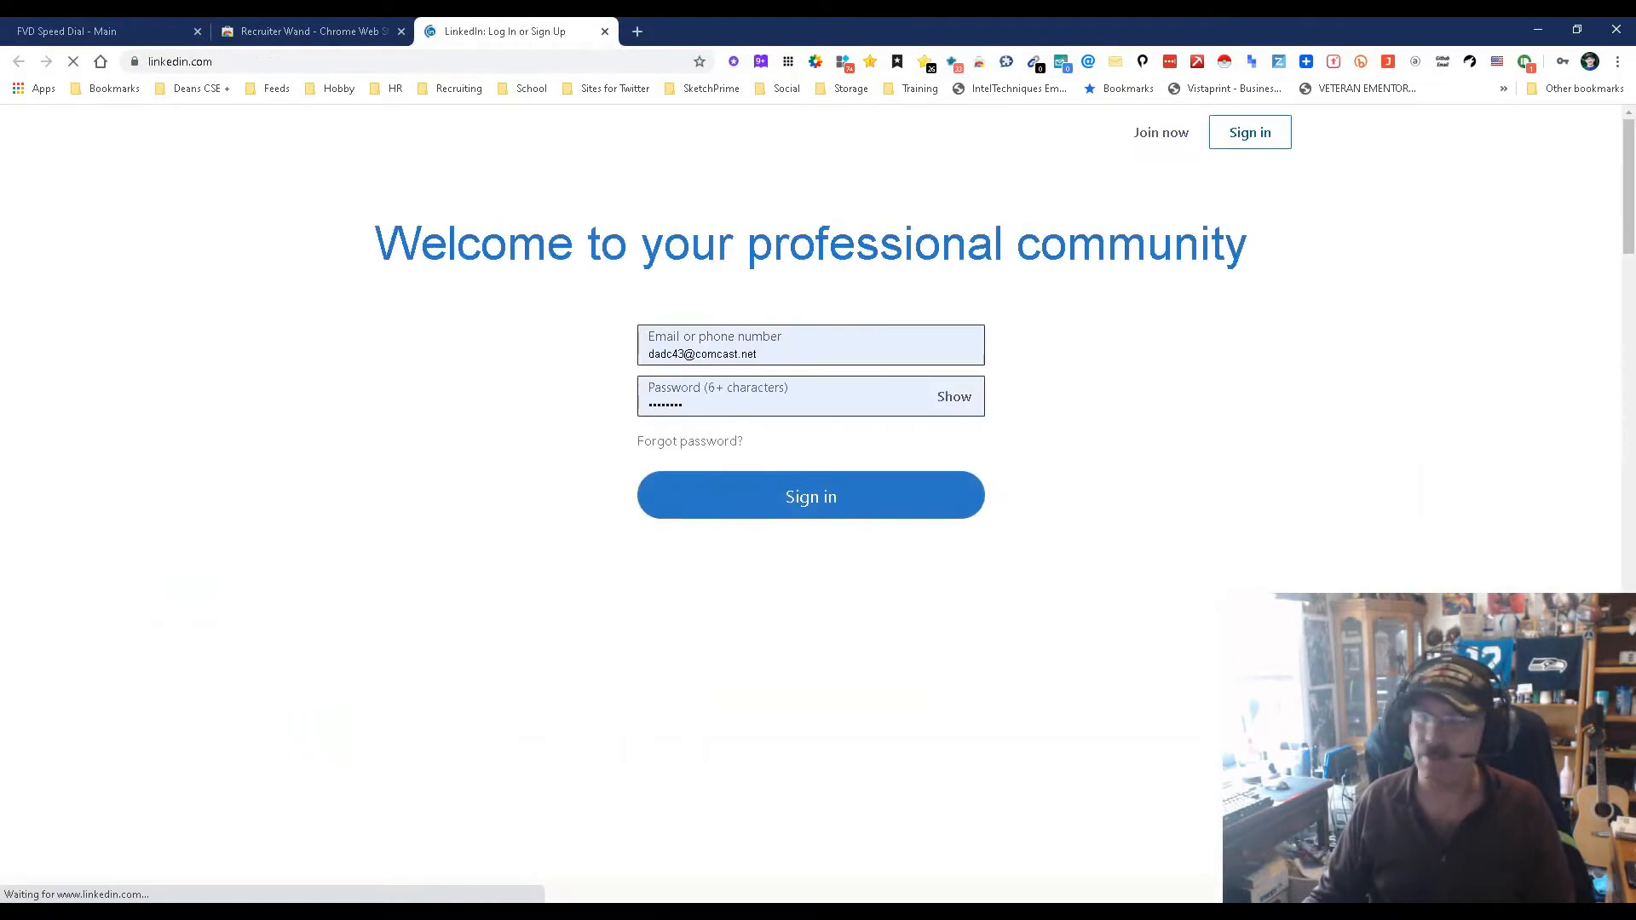
click(972, 345)
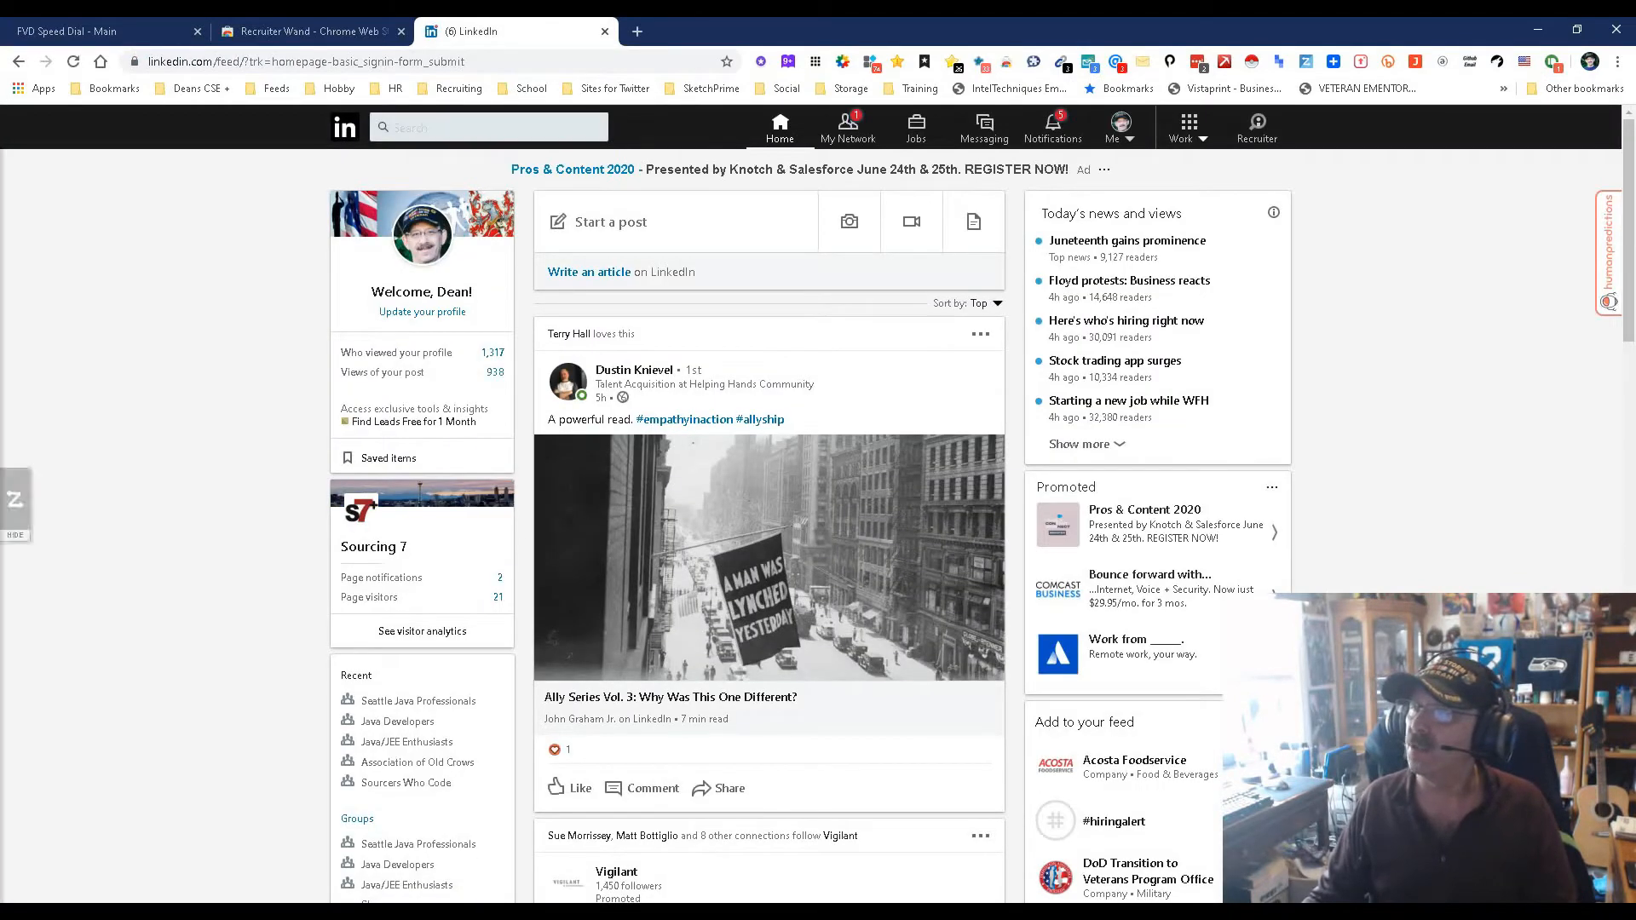
click(633, 369)
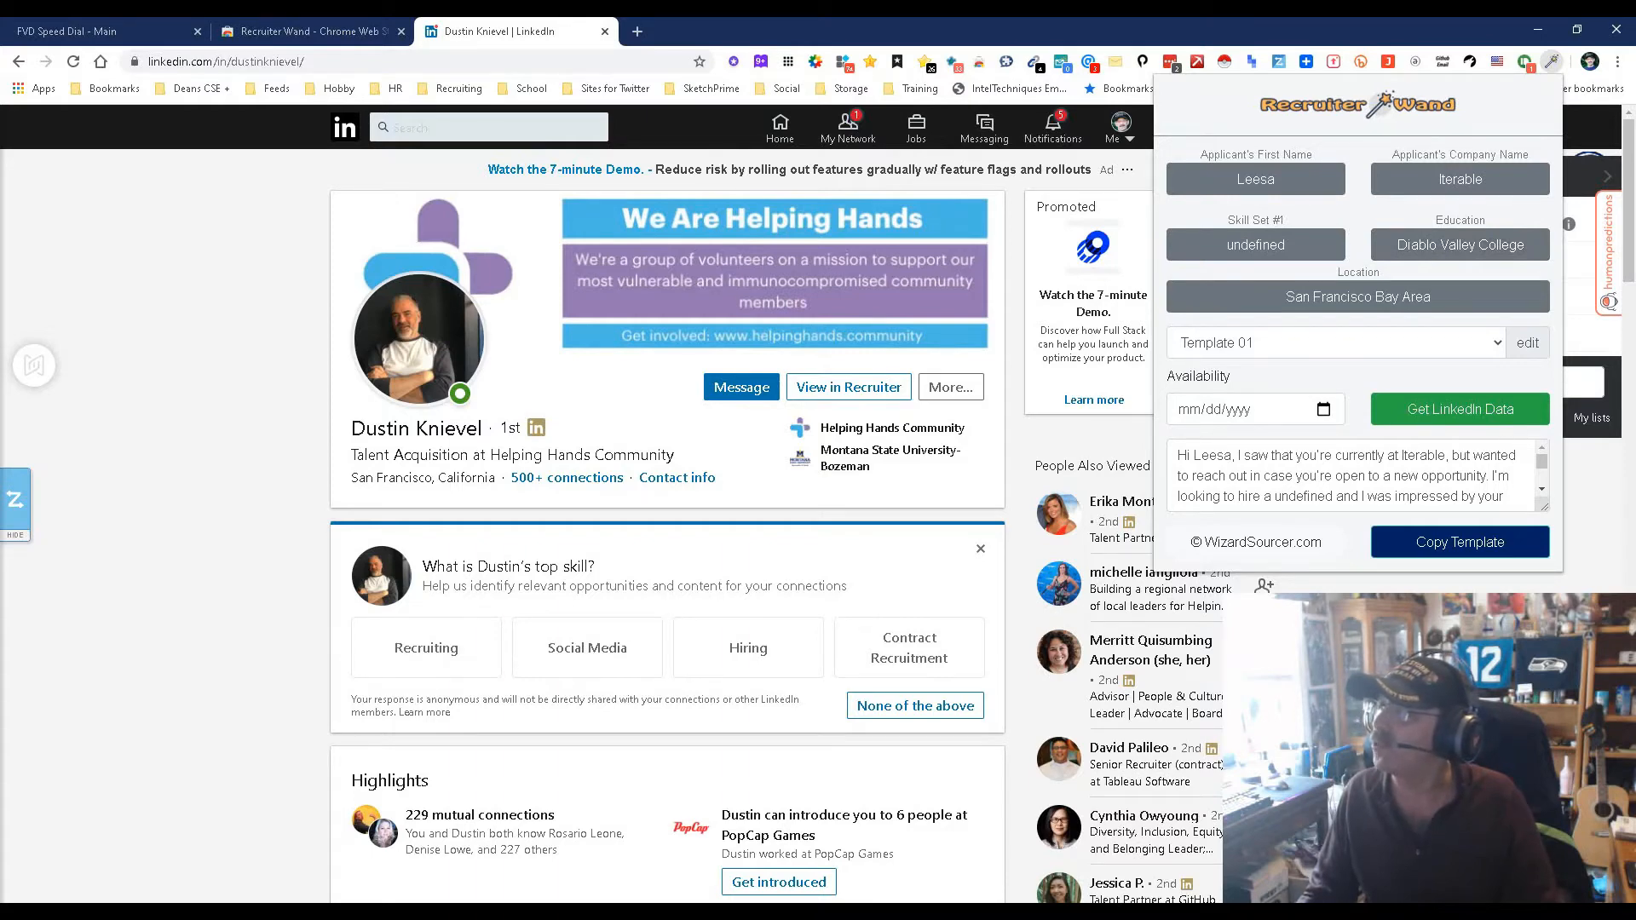
click(1459, 408)
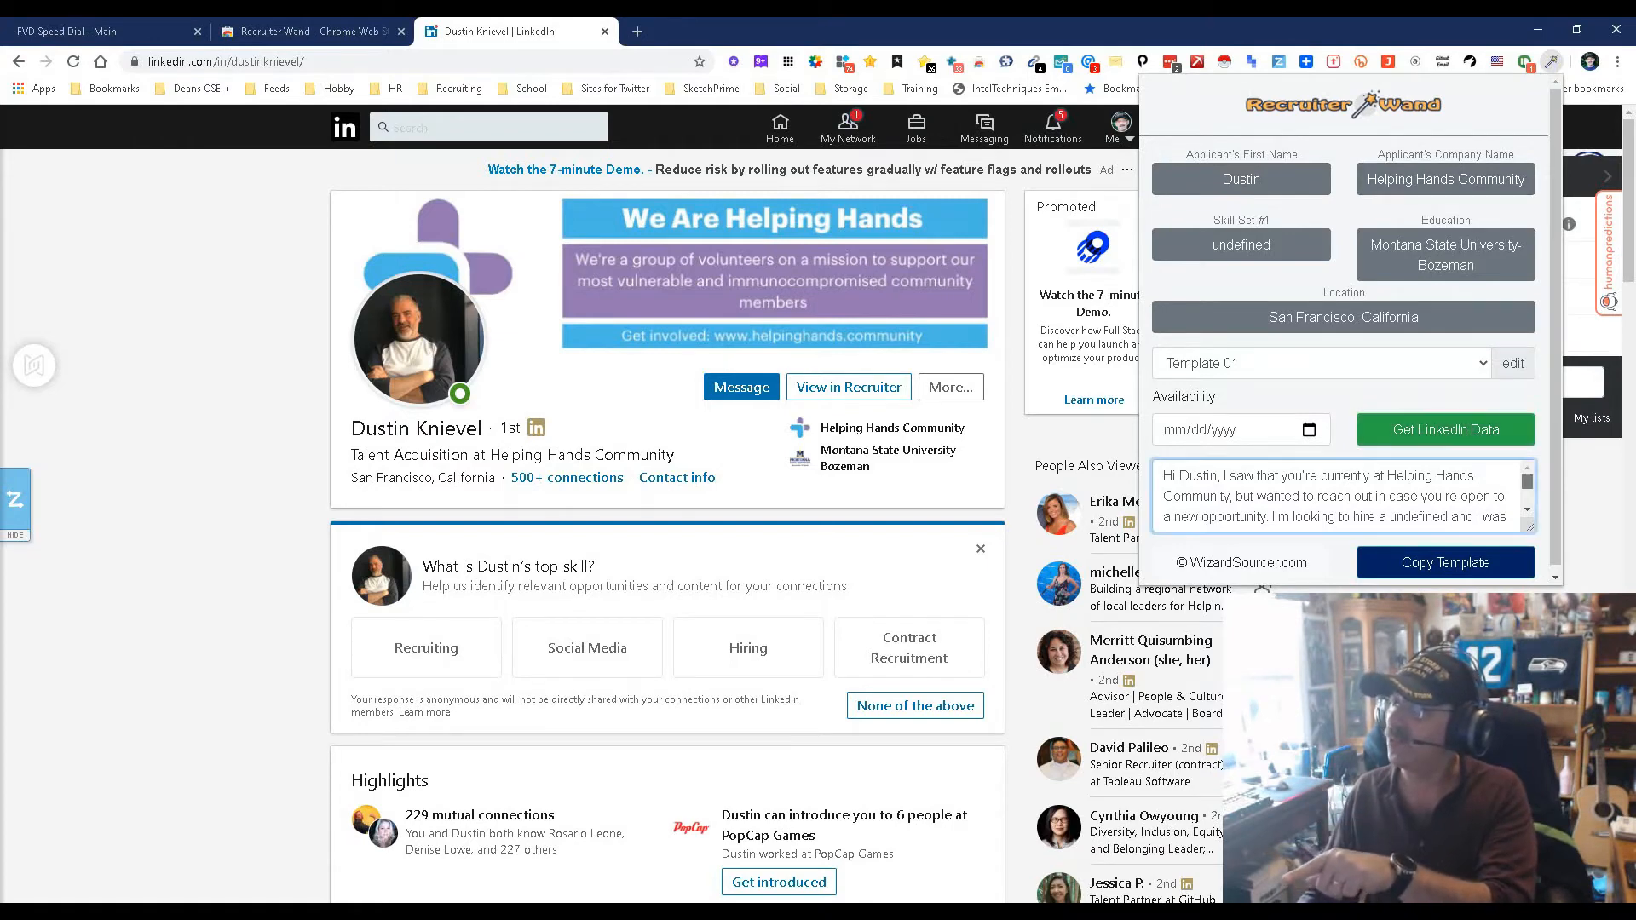
Read through the drafted outreach message and keep Template 01 from the template list.
scroll(down, 3)
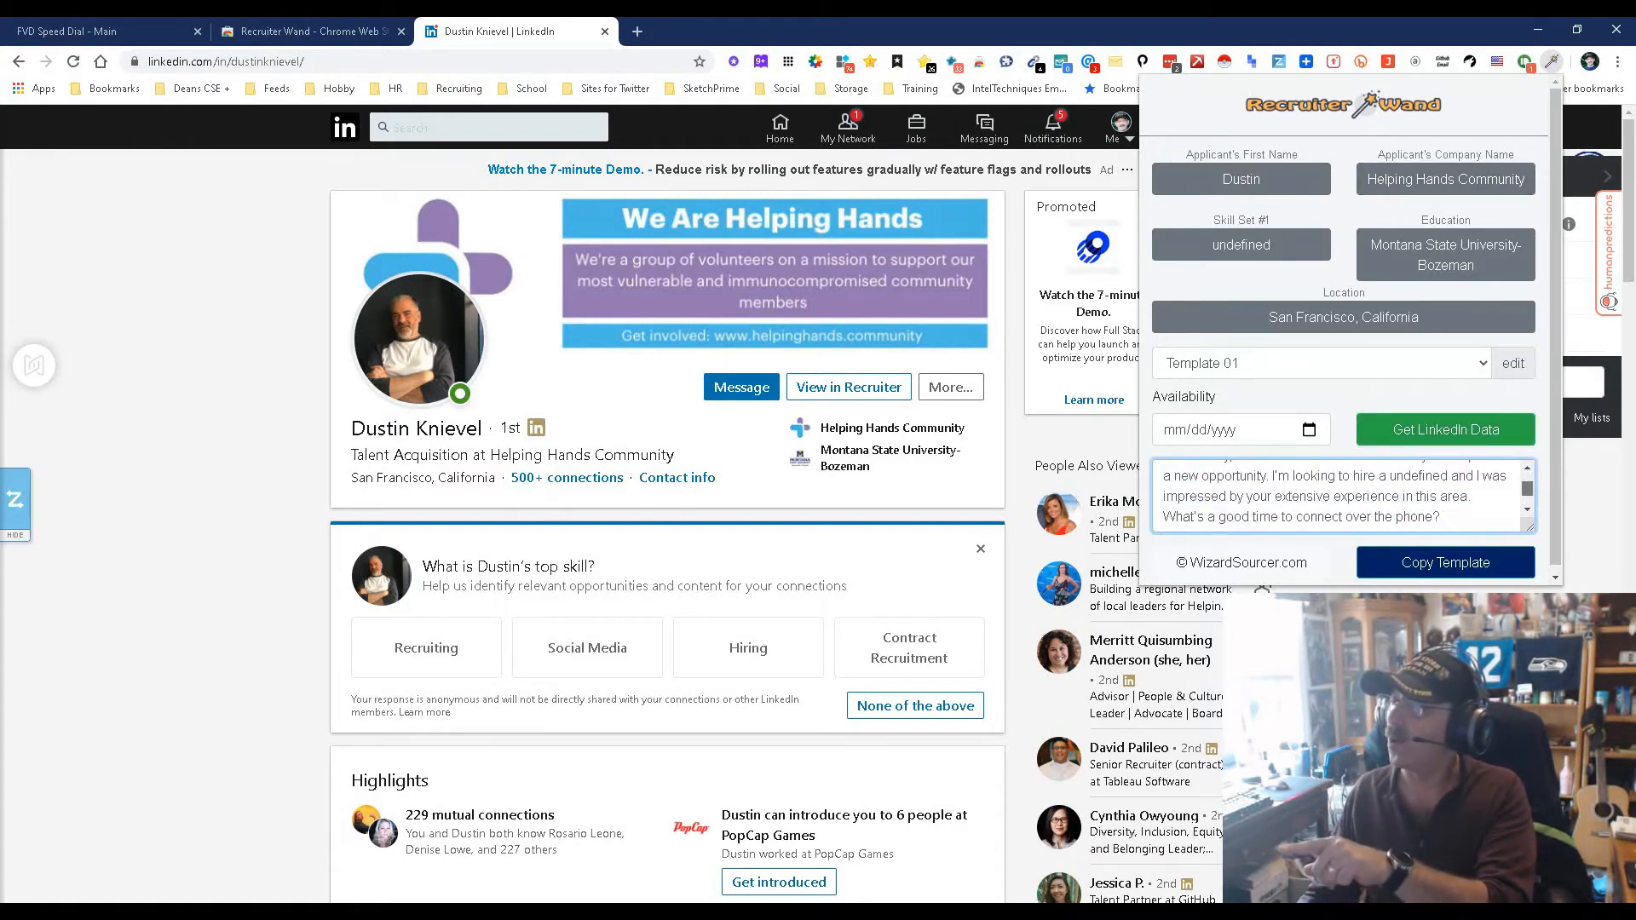
scroll(down, 3)
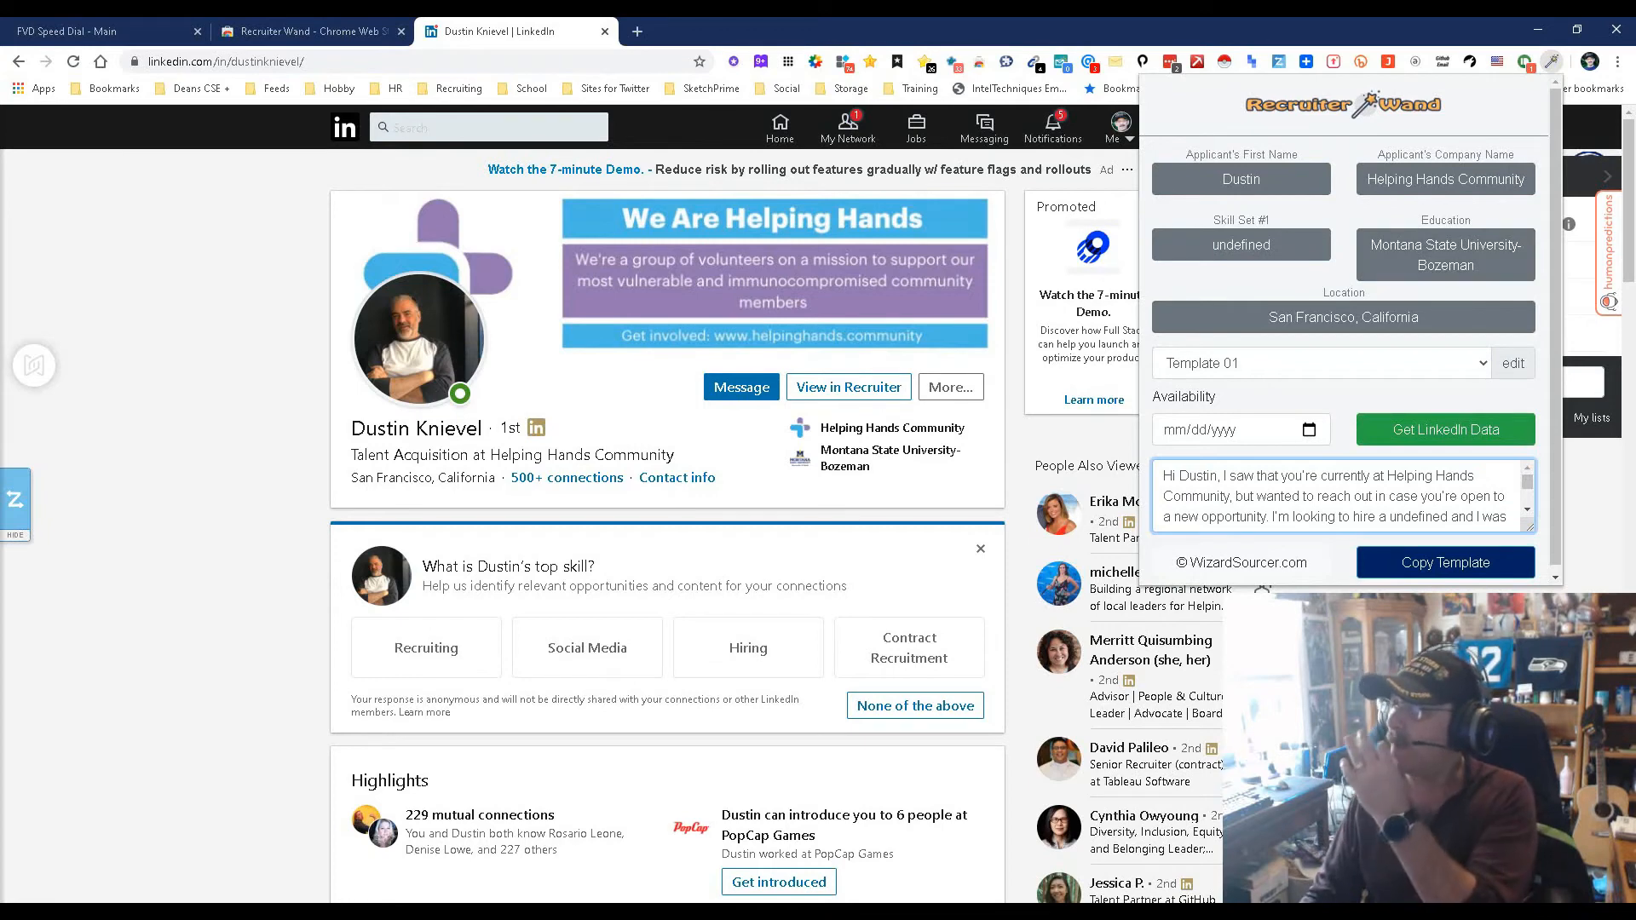
click(1320, 363)
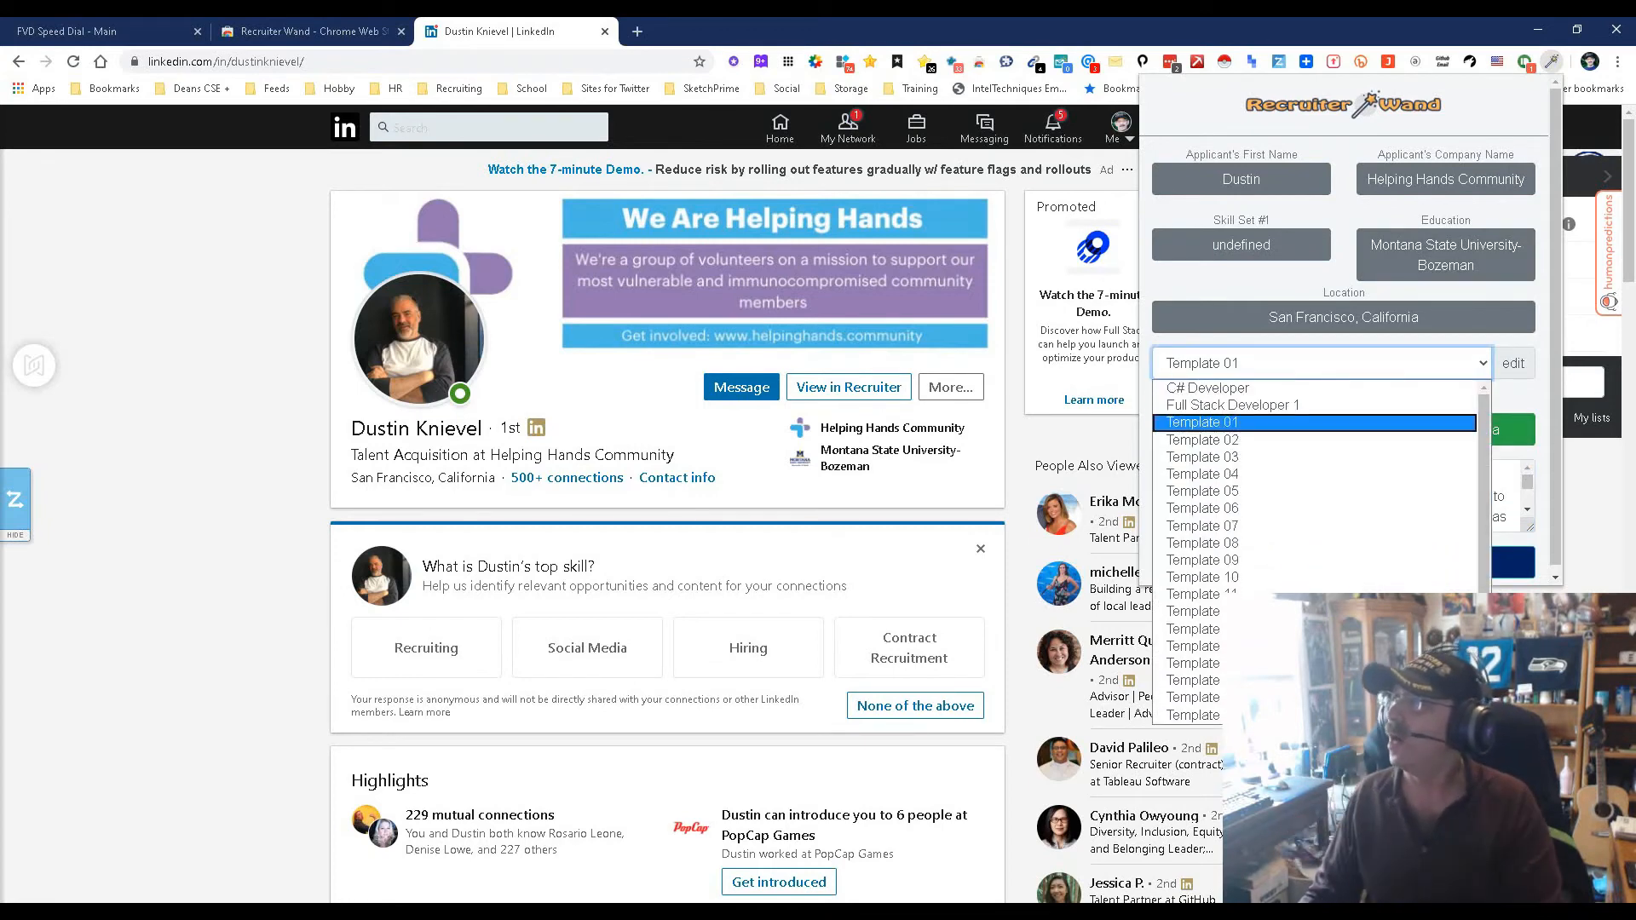
click(1204, 423)
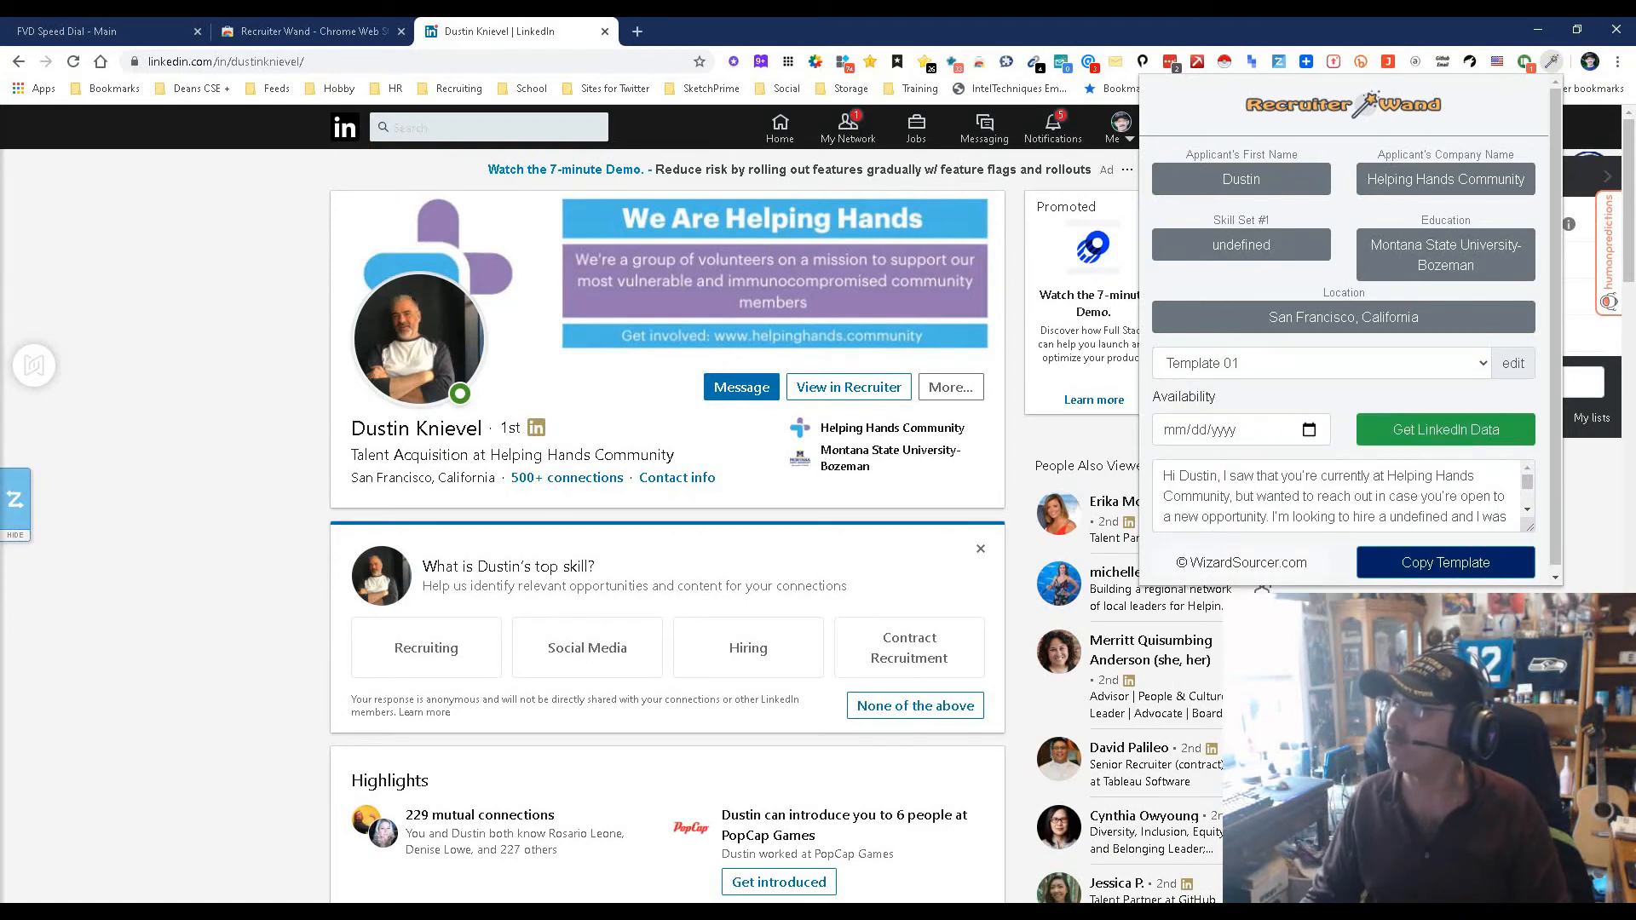